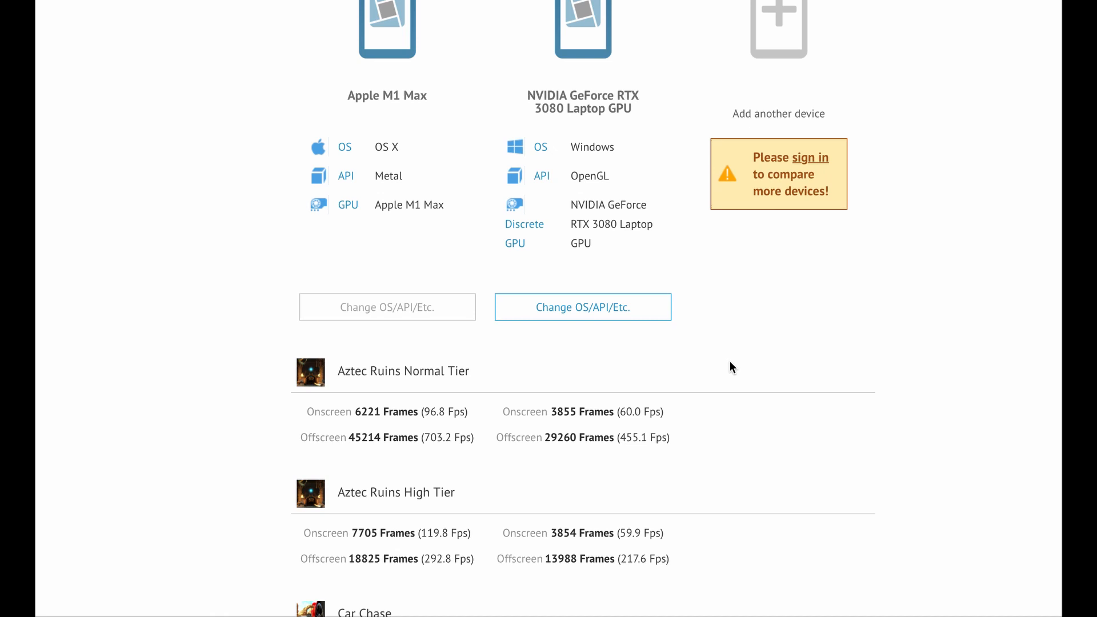
Scroll through the Apple M1 Max vs RTX 3080 Laptop GPU results, including Aztec Ruins scores.
scroll("down", 3)
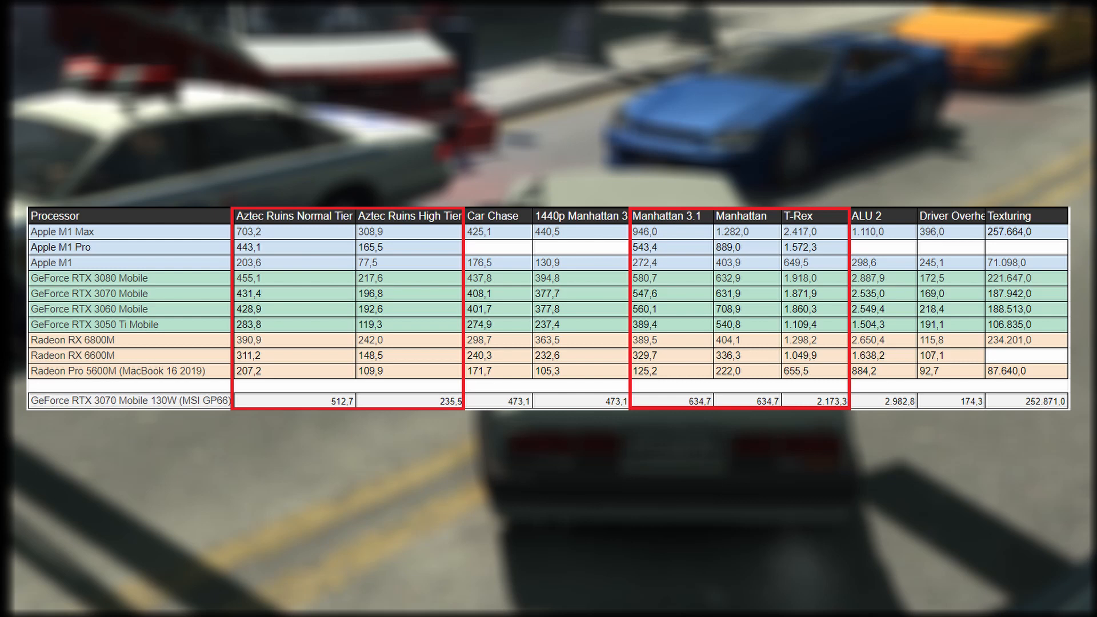
Move from the laptop GPU summary table to the Manhattan 3.1 chart, M1 Max leading at 946 FPS.
left_click(294, 215)
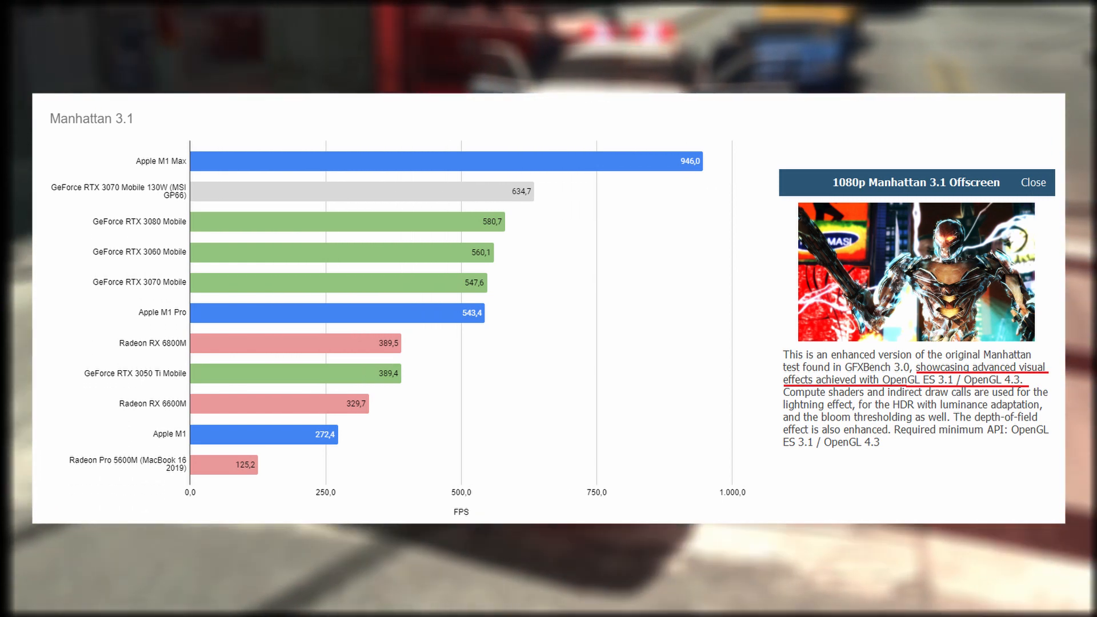
Switch to the T-Rex chart, where Apple M1 Max tops at 2,417 FPS.
left_click(91, 118)
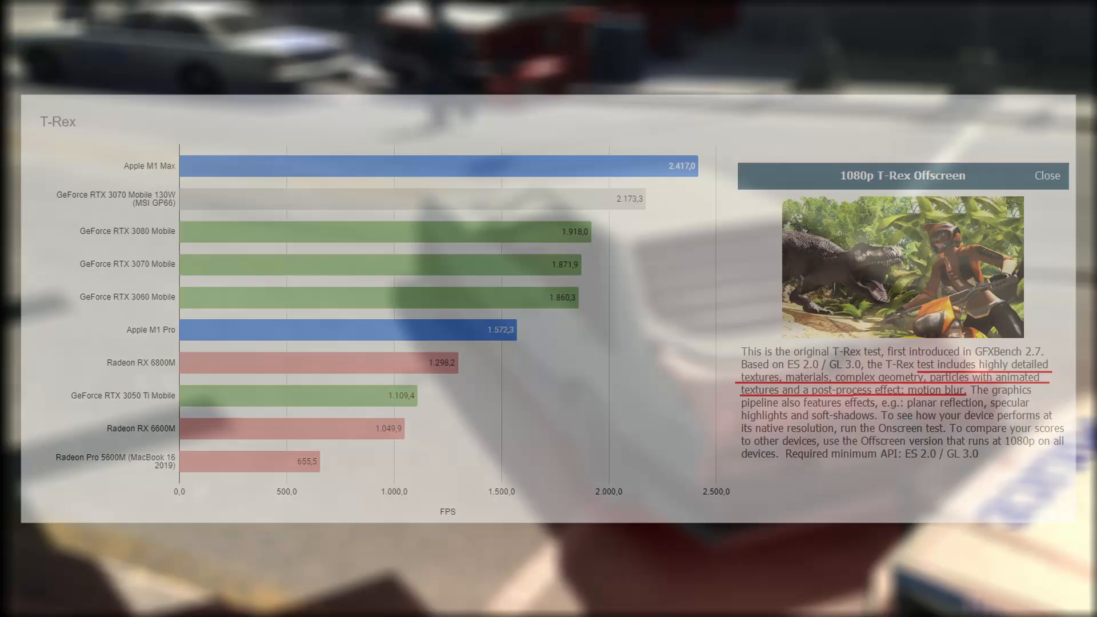
Move from the T-Rex offscreen chart to Geekbench Browser's GPU benchmark chart.
left_click(1047, 176)
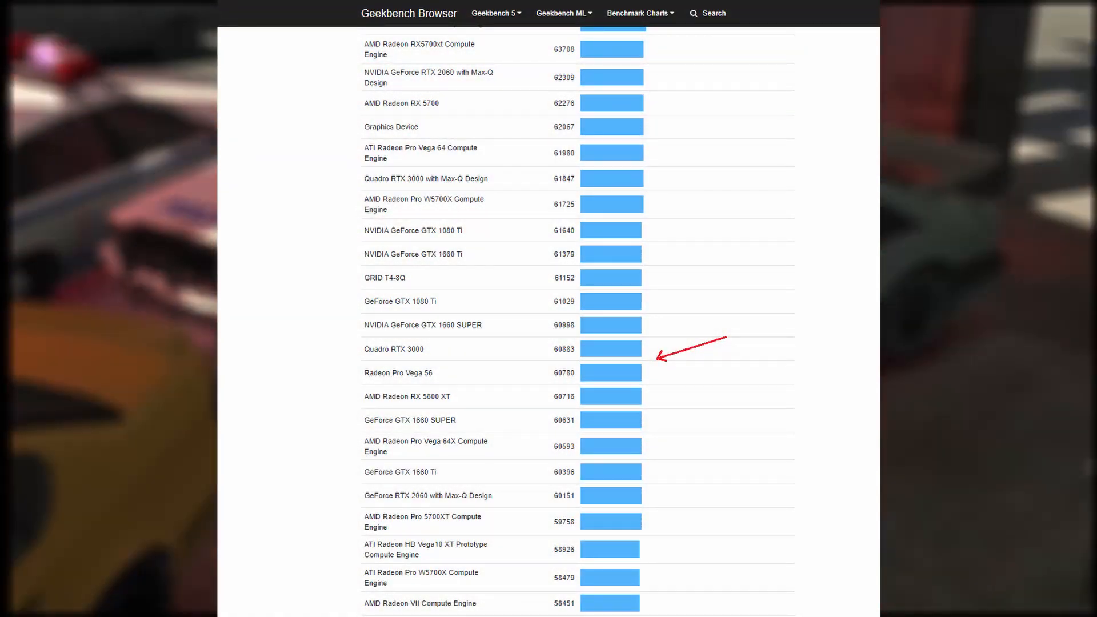
Scroll the Geekbench GPU chart down to GeForce GTX TITAN X at 38,807.
scroll("down", 3)
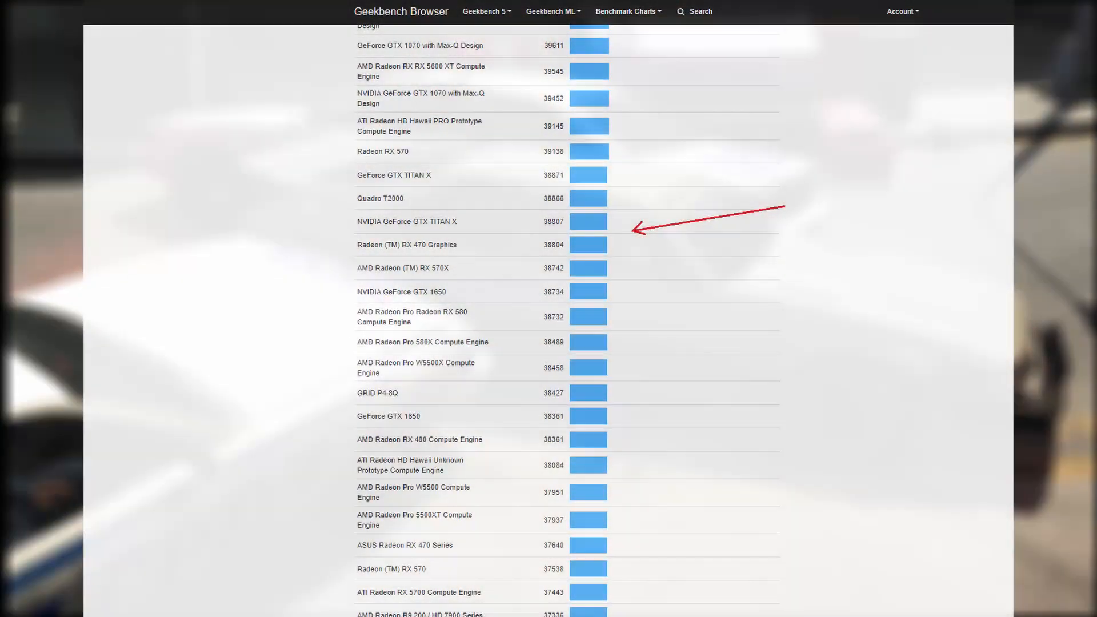